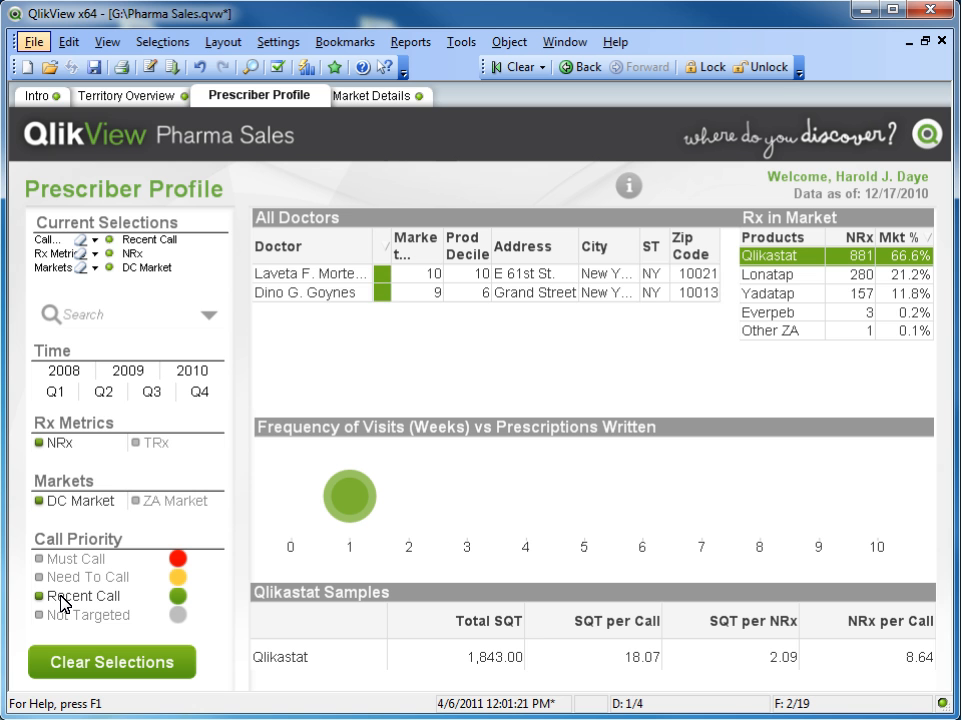
Start a Reduce Data > Keep Possible Values on the Pharma Sales document.
{"action": "left_click", "coordinate": [312, 284]}
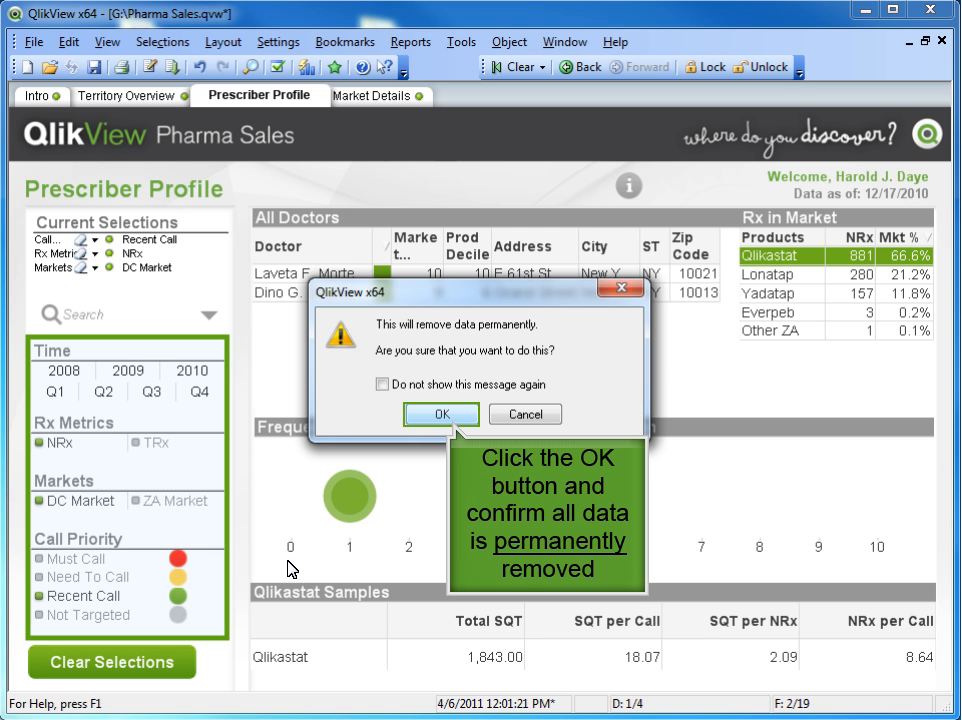
Confirm the permanent removal, keeping only NRx, DC Market and Recent Call data.
{"action": "left_click", "coordinate": [440, 414]}
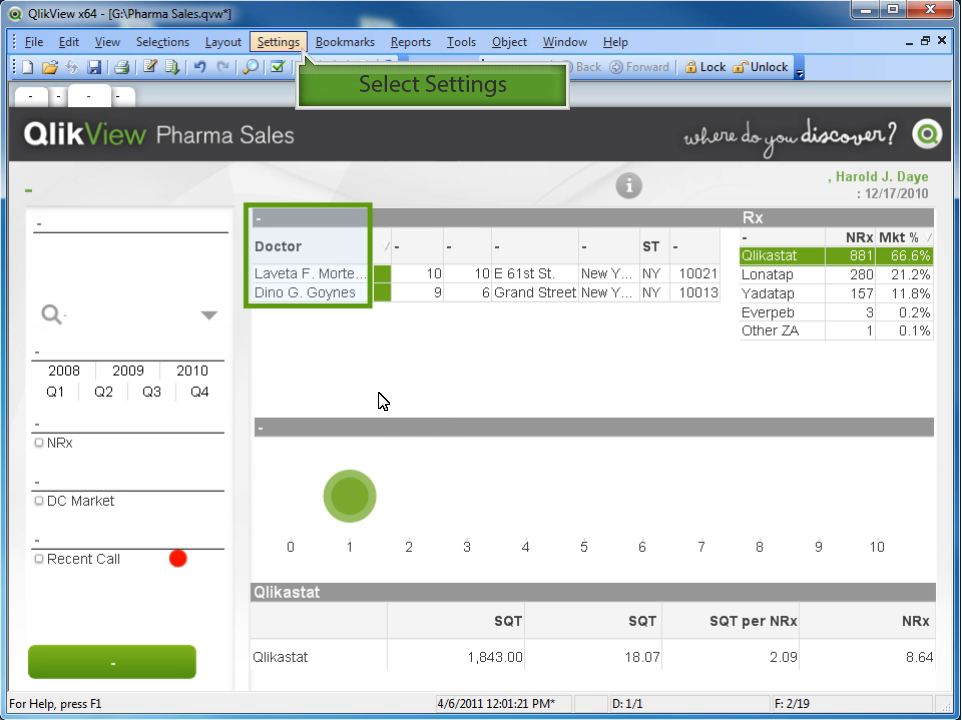
Reach the Scrambling settings in Document Properties for Pharma Sales.
{"action": "left_click", "coordinate": [278, 40]}
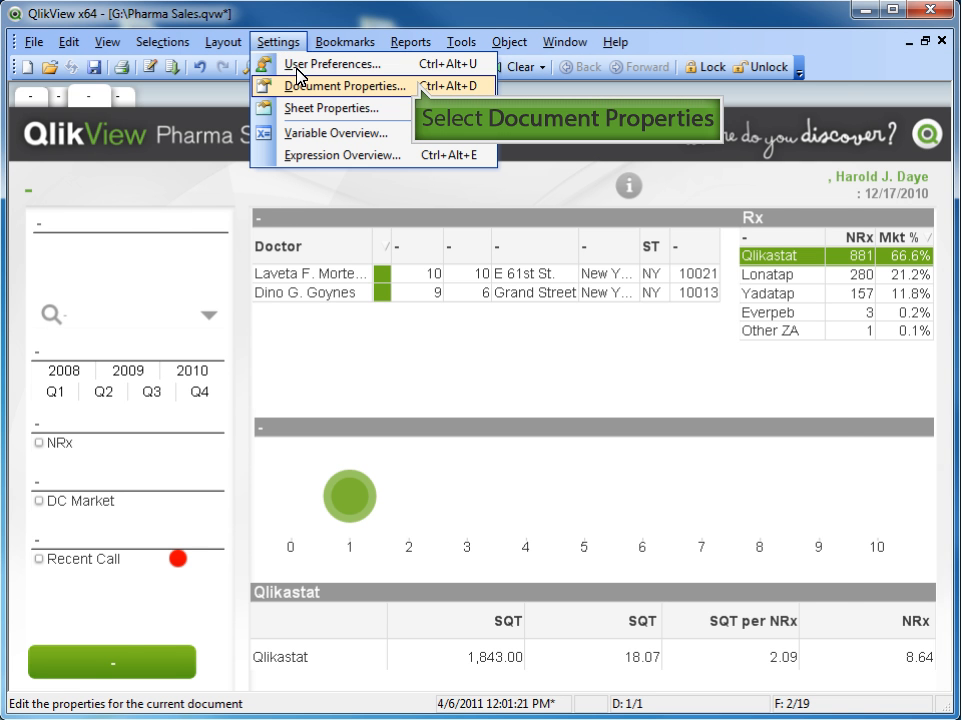
{"action": "left_click", "coordinate": [344, 84]}
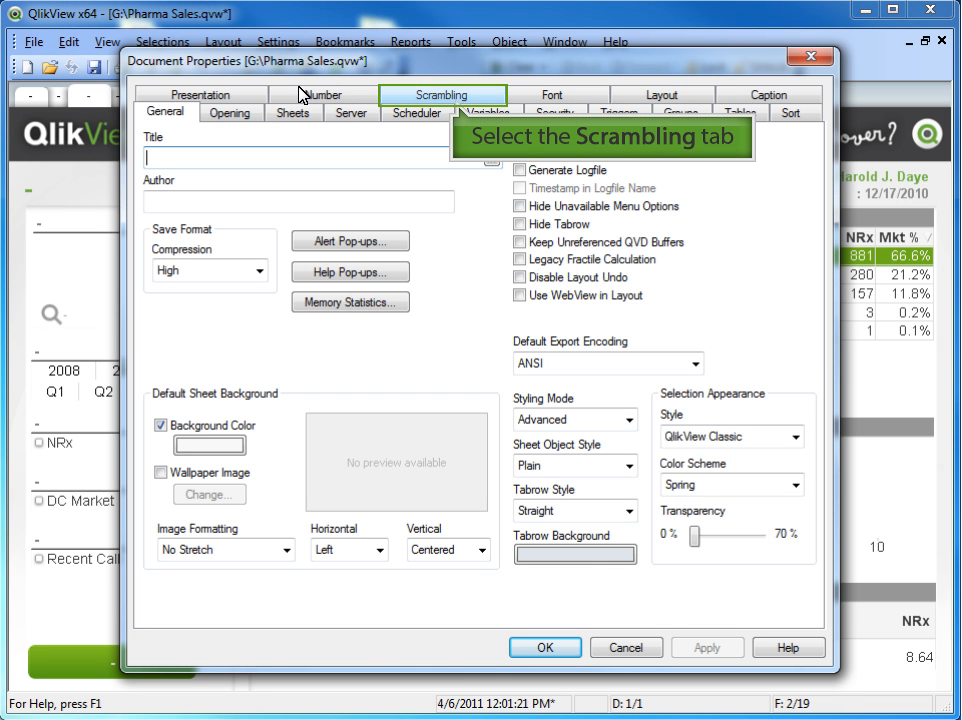
{"action": "left_click", "coordinate": [442, 96]}
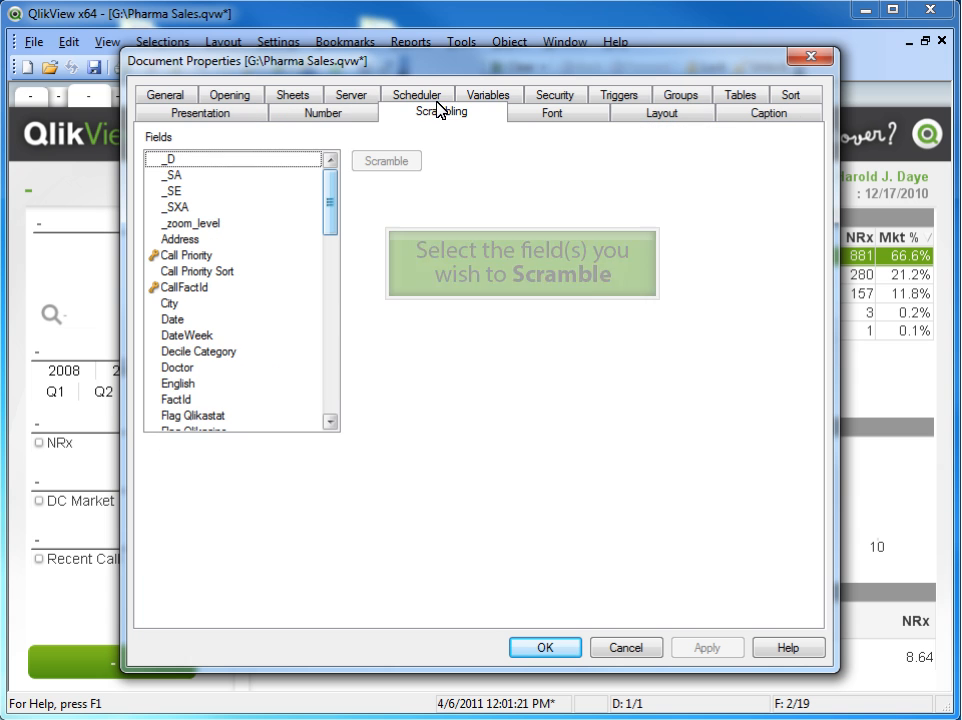
Scramble the Doctor field so the All Doctors names become garbled, and apply.
{"action": "scroll", "scroll_direction": "down", "scroll_amount": 3}
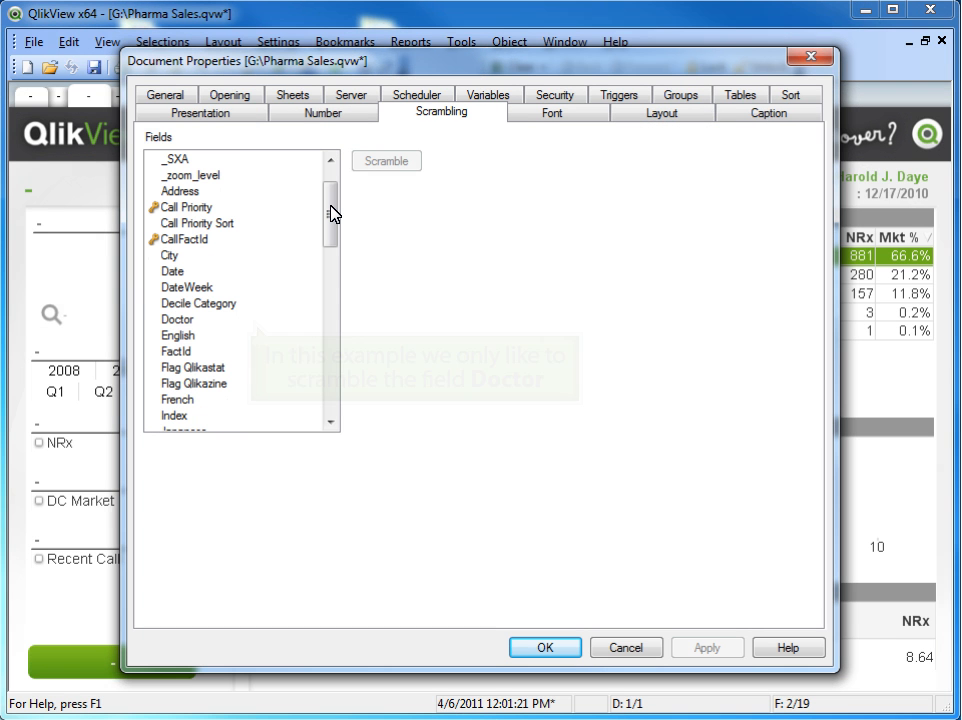
{"action": "left_click", "coordinate": [176, 320]}
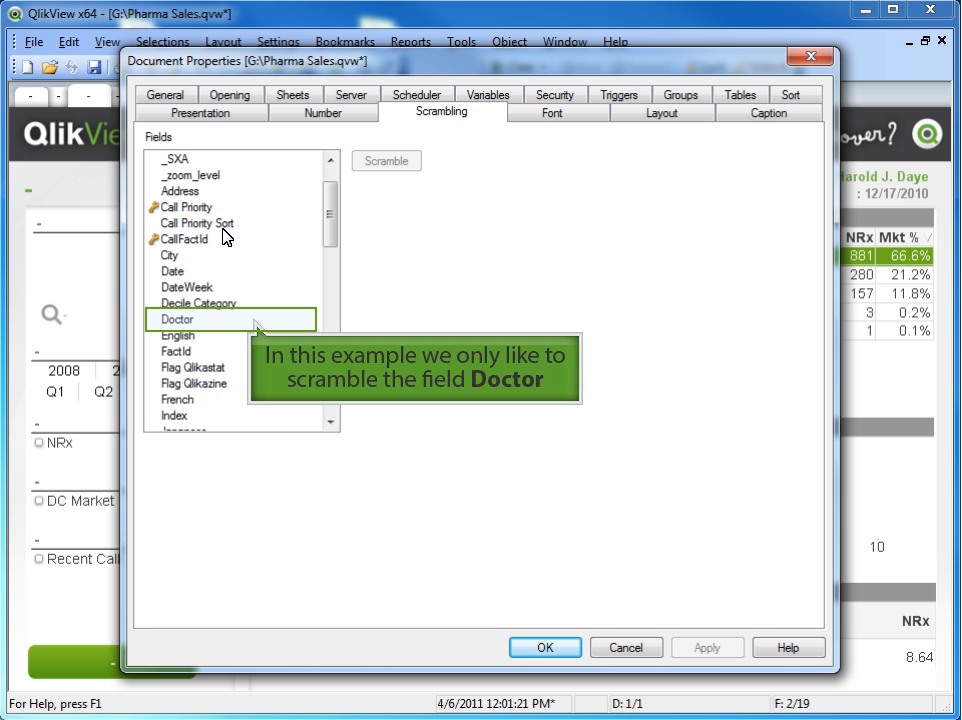
{"action": "left_click", "coordinate": [178, 320]}
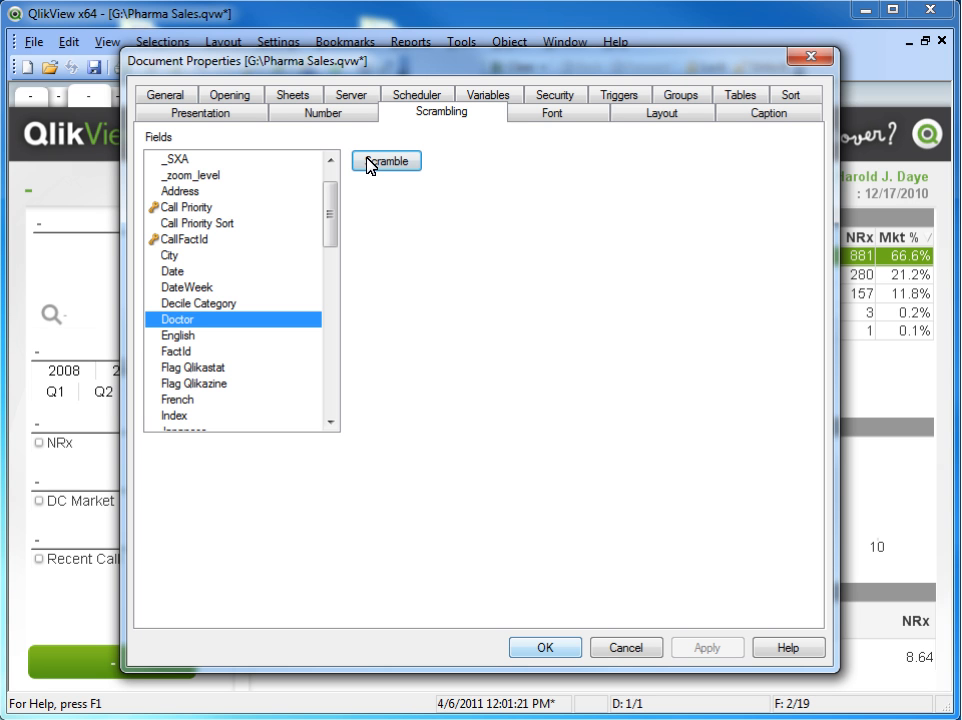
{"action": "mouse_move", "coordinate": [544, 648]}
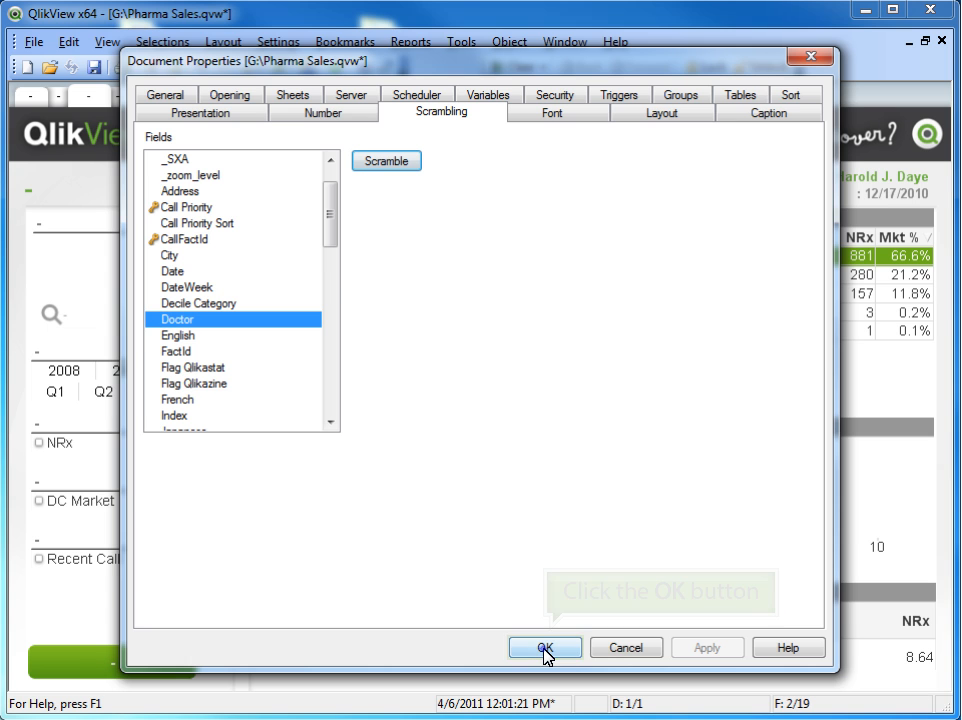
{"action": "left_click", "coordinate": [544, 648]}
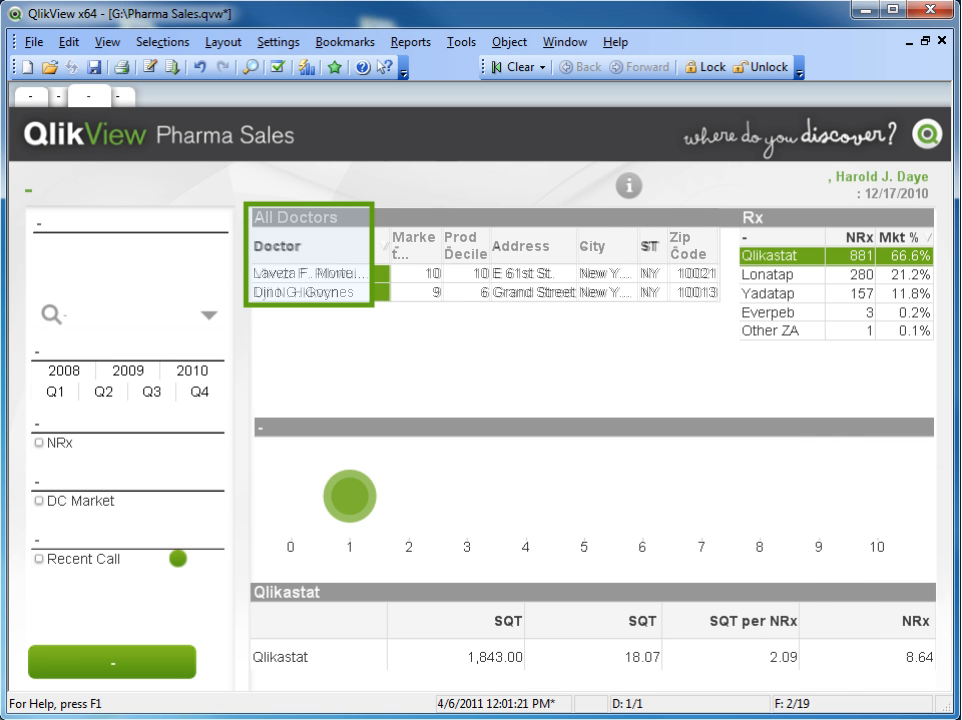